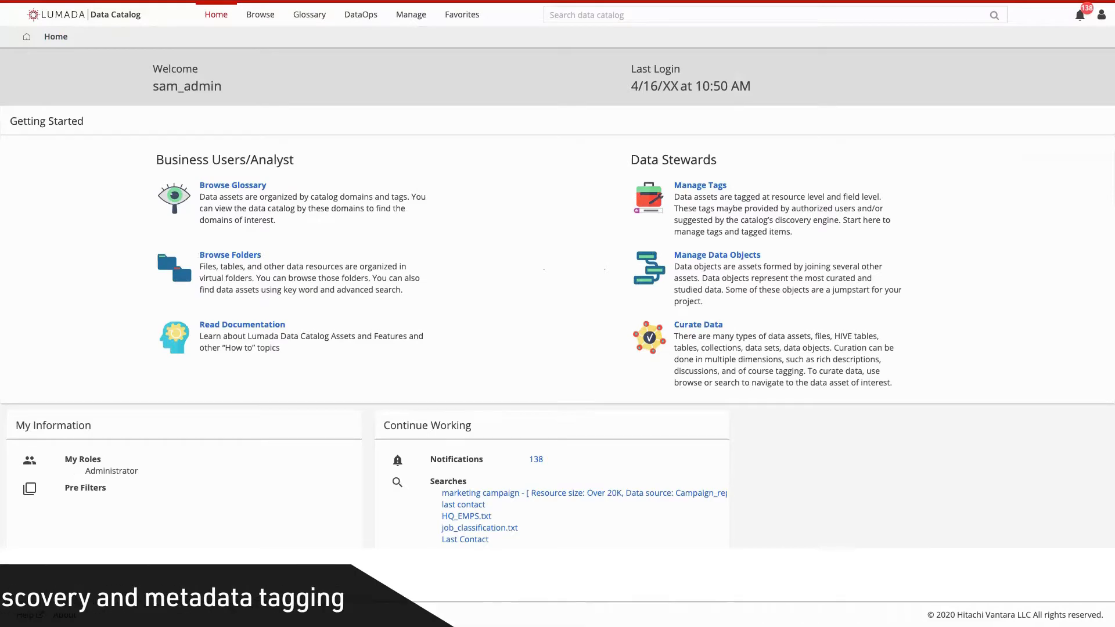
Search the catalog for 'campaign' and scroll through the 41 matching resources
{"action": "type", "text": "campaign"}
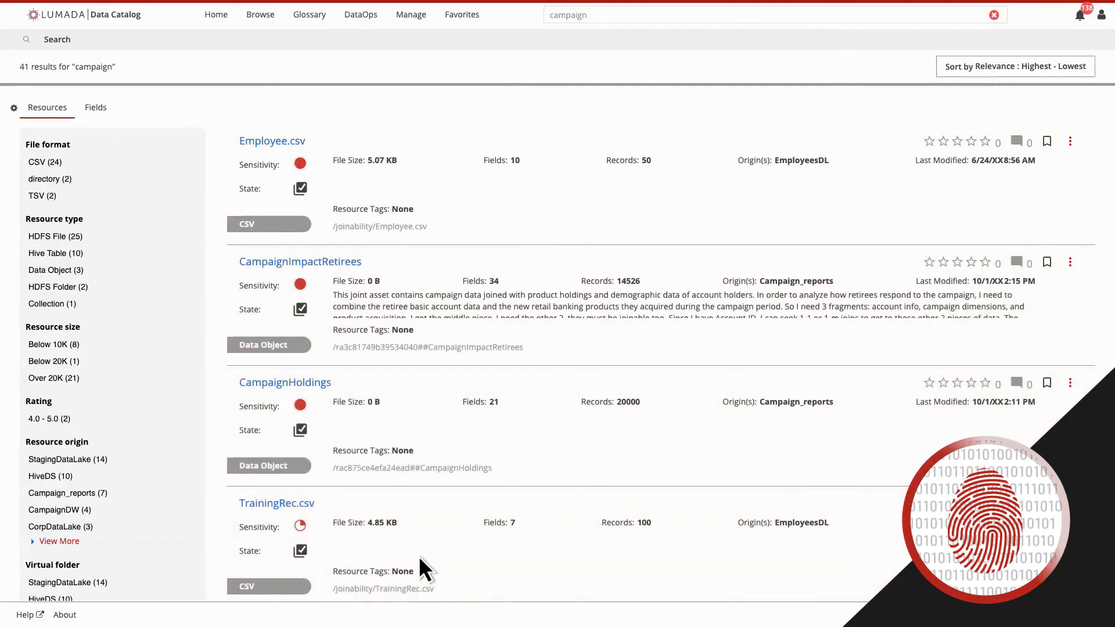
{"action": "scroll", "scroll_direction": "down", "scroll_amount": 3}
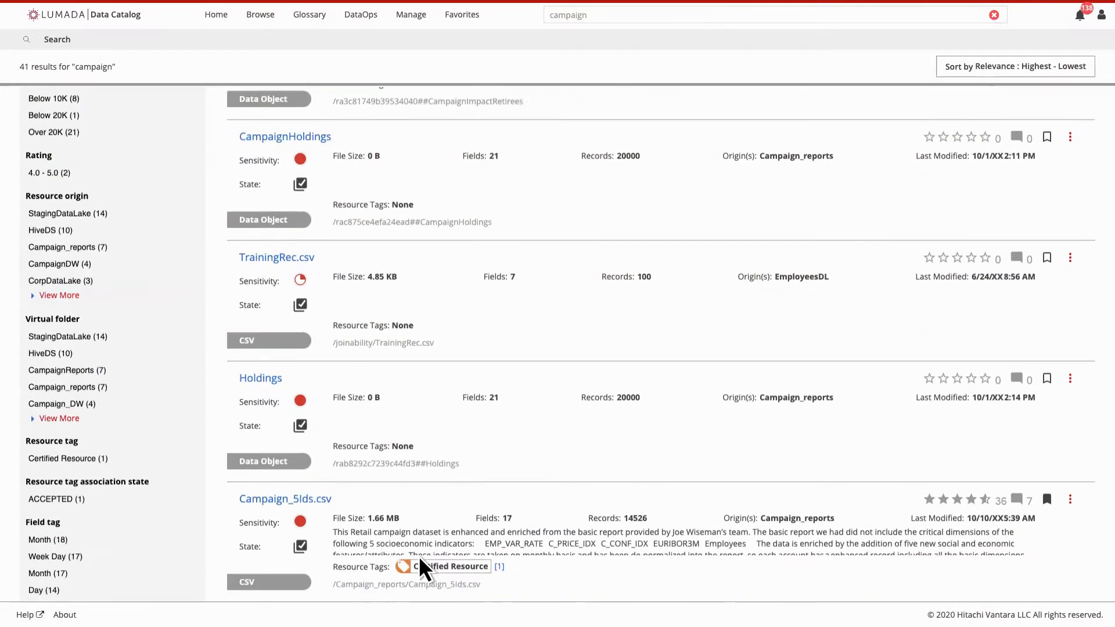
{"action": "scroll", "scroll_direction": "down", "scroll_amount": 3}
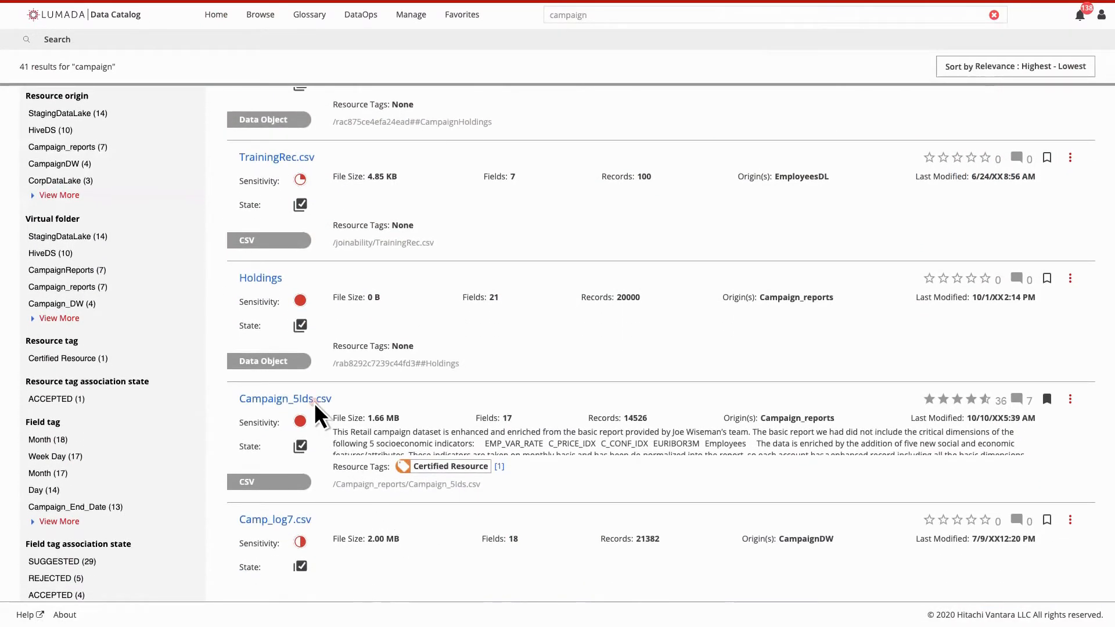
Open Campaign_5Ids.csv, read its Discussions posts, then list its Fields with tags
{"action": "left_click", "coordinate": [286, 399]}
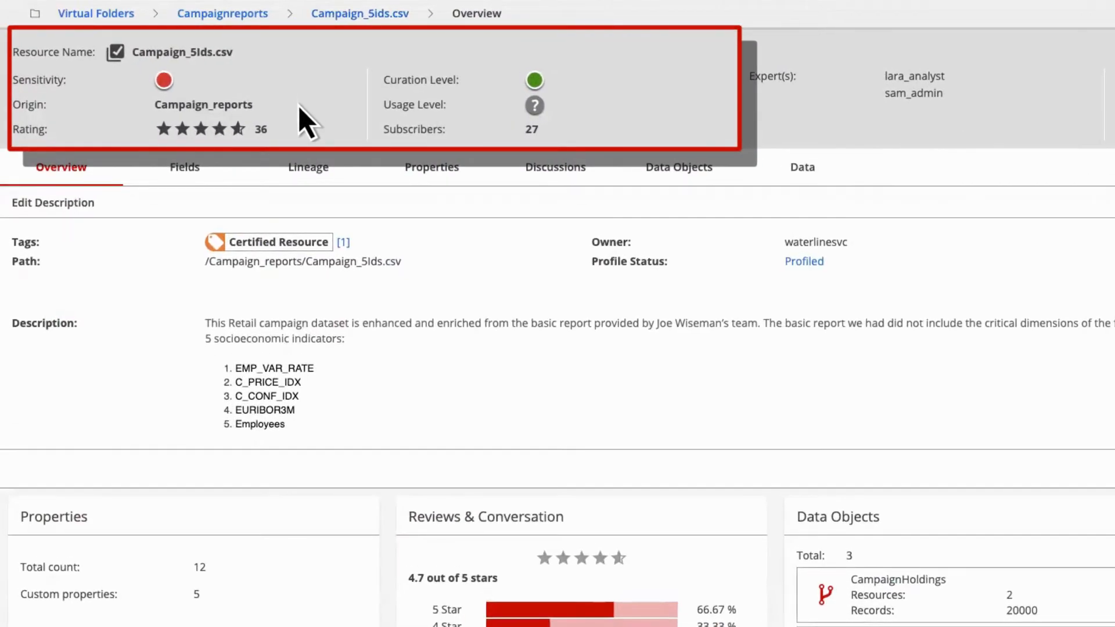
{"action": "mouse_move", "coordinate": [566, 153]}
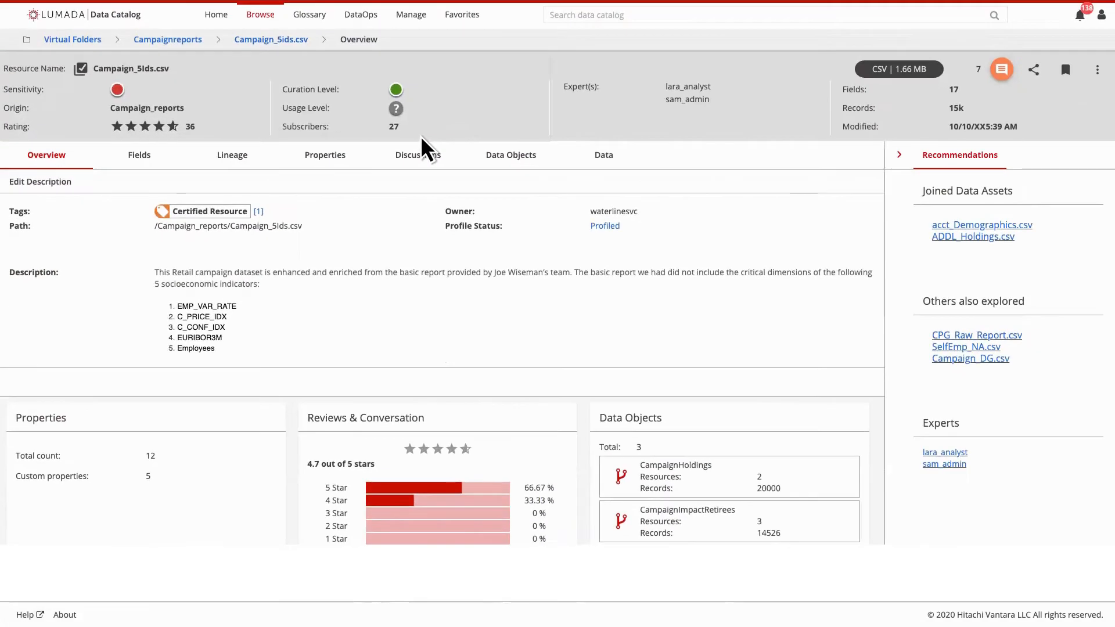
{"action": "left_click", "coordinate": [417, 154]}
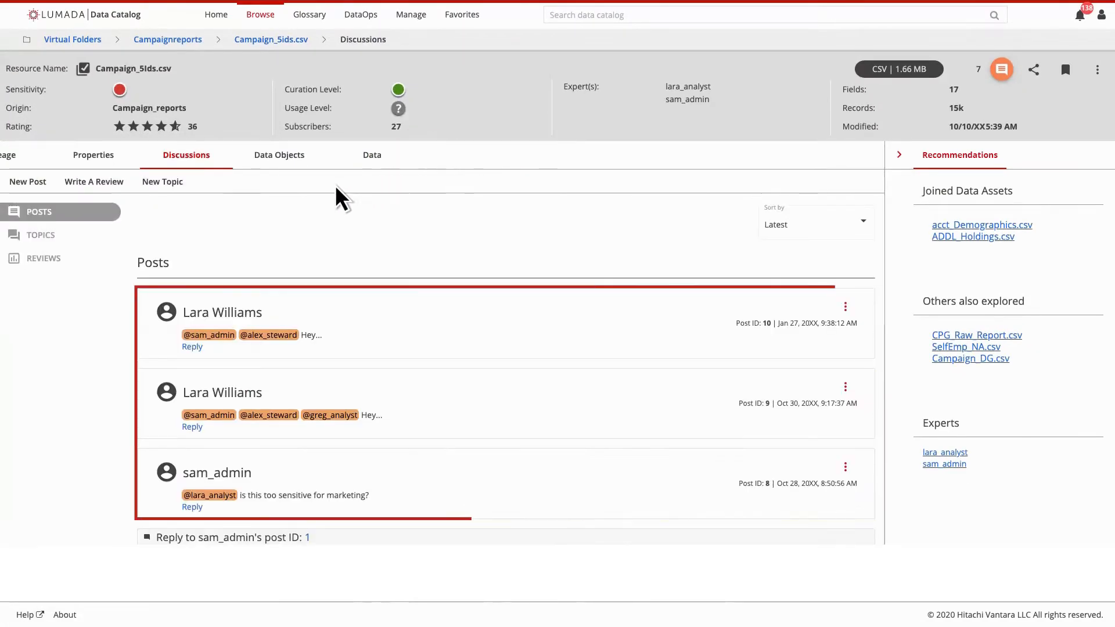
{"action": "left_click", "coordinate": [43, 258]}
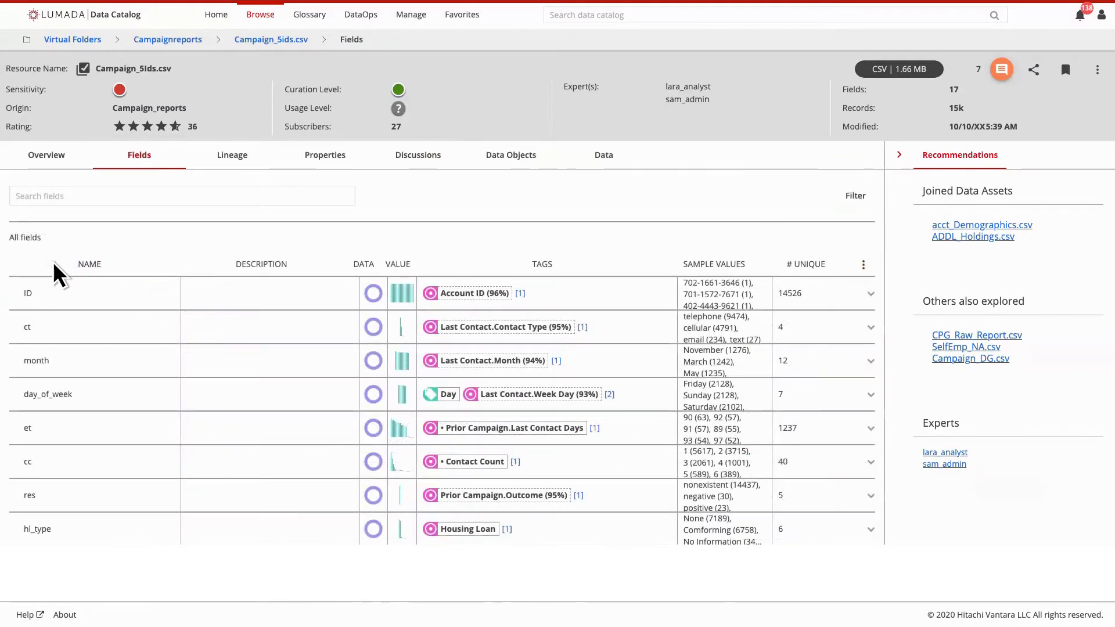
{"action": "mouse_move", "coordinate": [381, 307]}
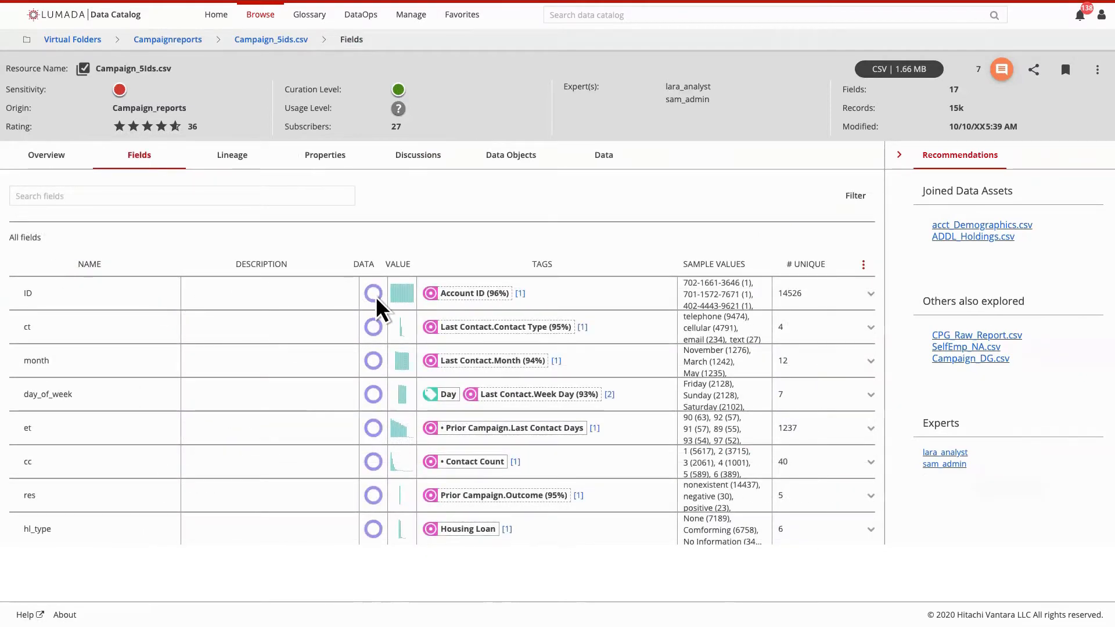
View the ID field's data breakdown of 14,526 string values, then close it
{"action": "left_click", "coordinate": [372, 293]}
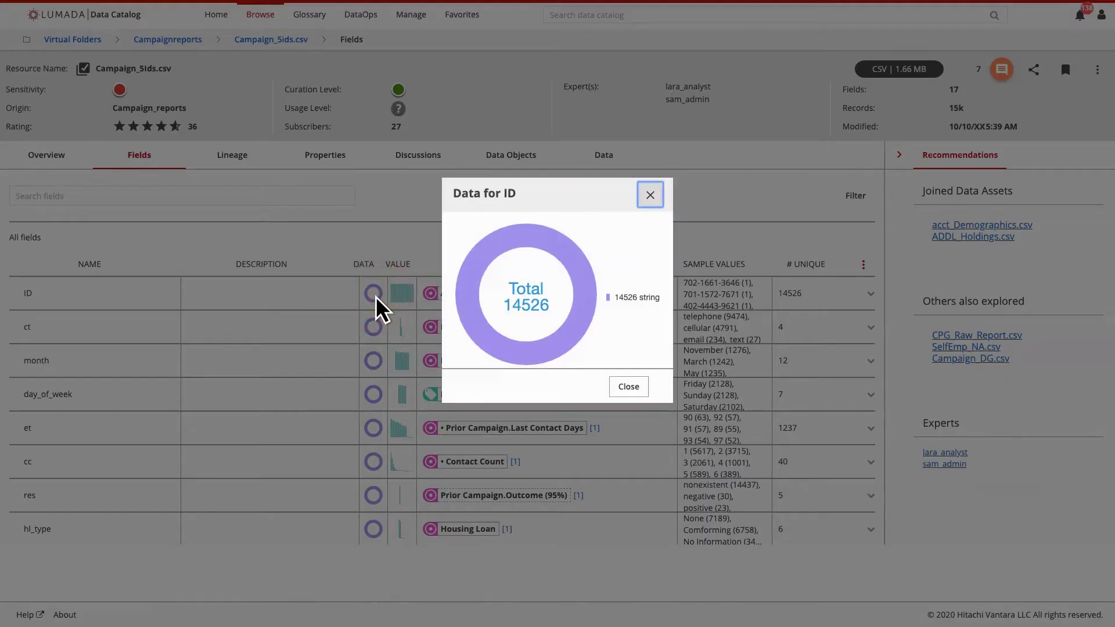
{"action": "left_click", "coordinate": [648, 194]}
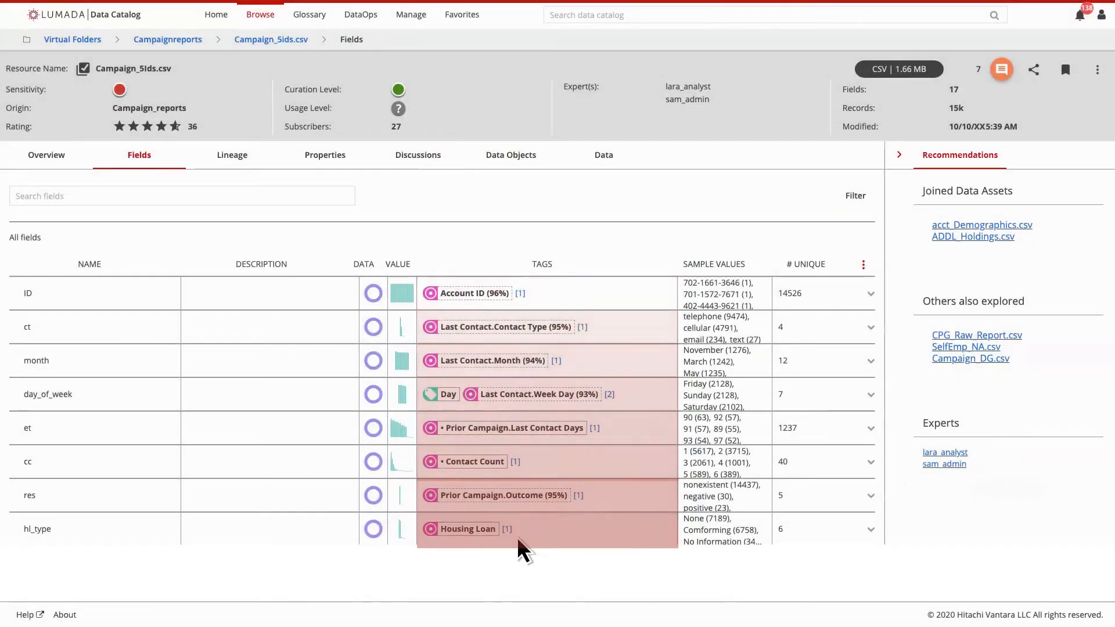
Review the DataOps dashboard's catalog, usage and community stats, then go to the Glossary
{"action": "left_click", "coordinate": [360, 14]}
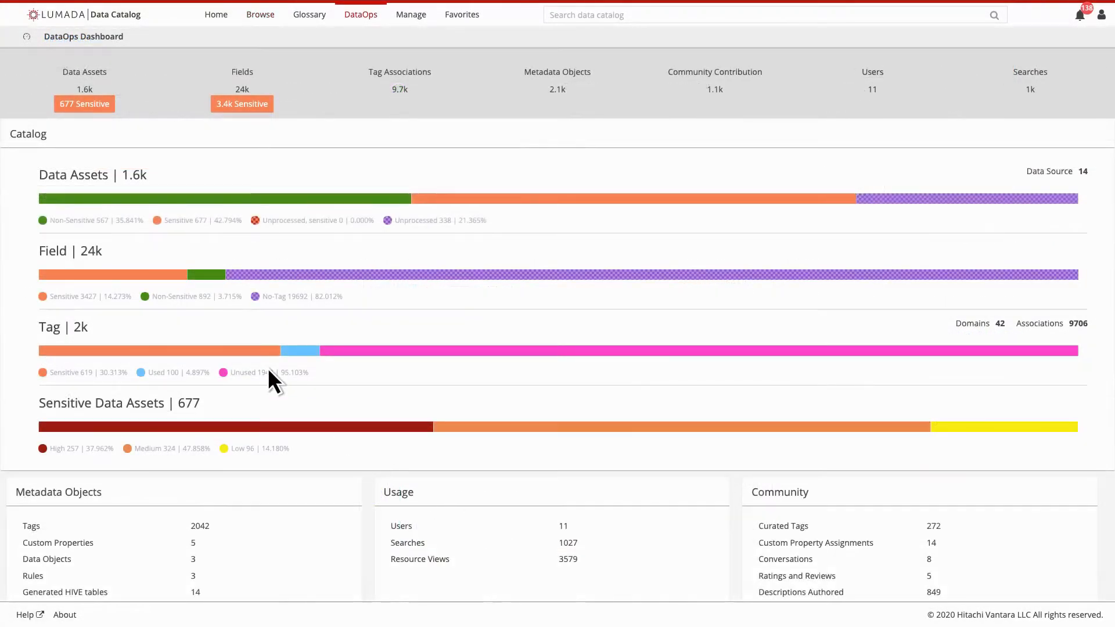
{"action": "mouse_move", "coordinate": [533, 553]}
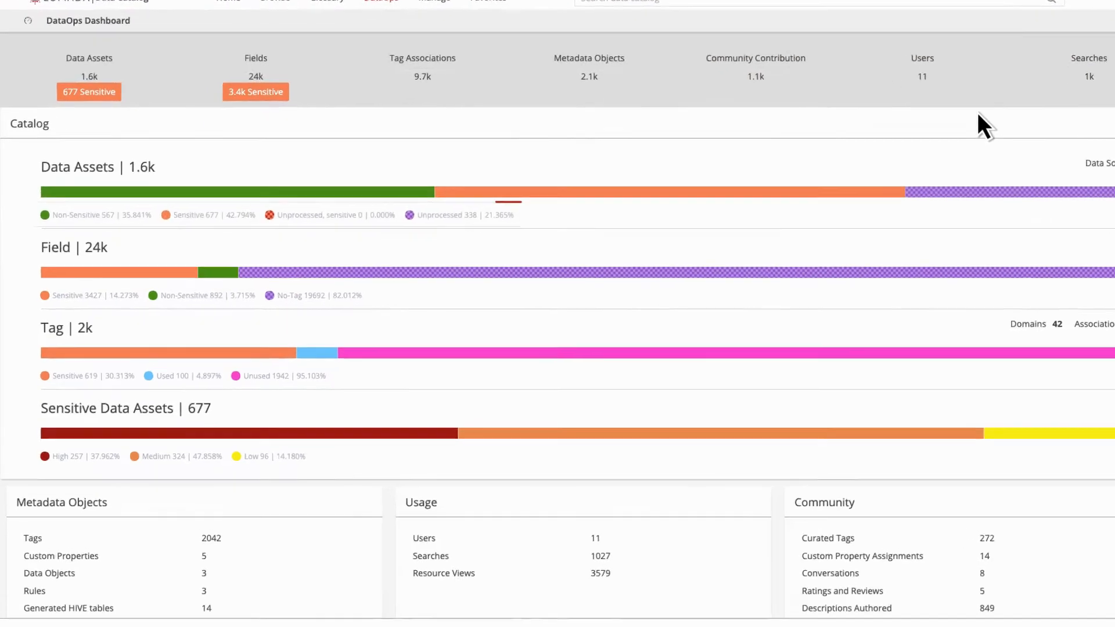
{"action": "scroll", "scroll_direction": "down", "scroll_amount": 3}
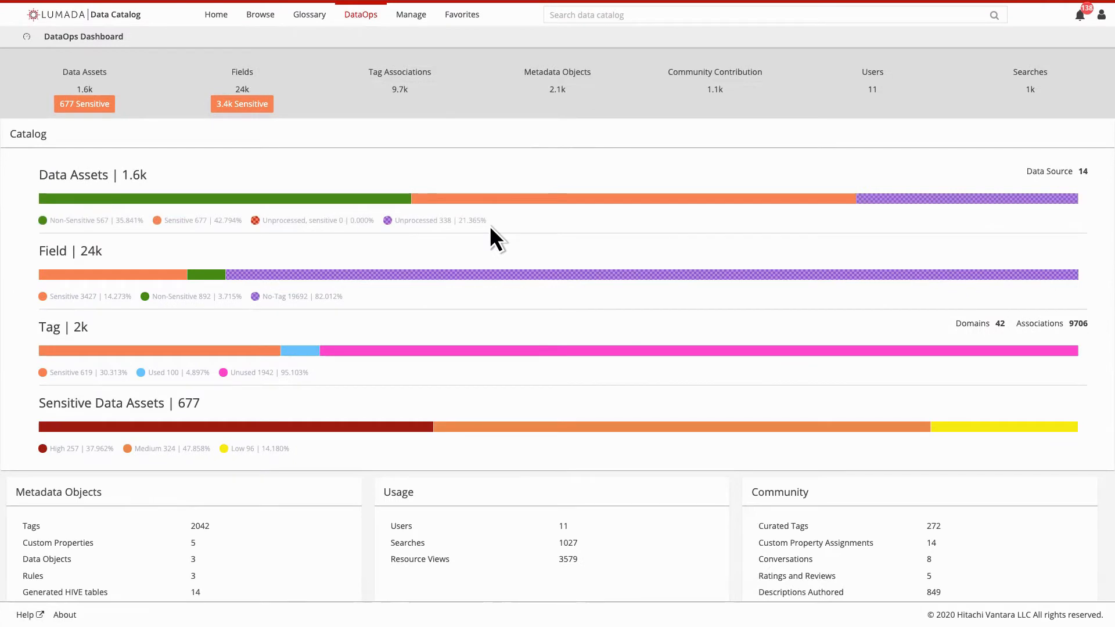
{"action": "scroll", "scroll_direction": "down", "scroll_amount": 3}
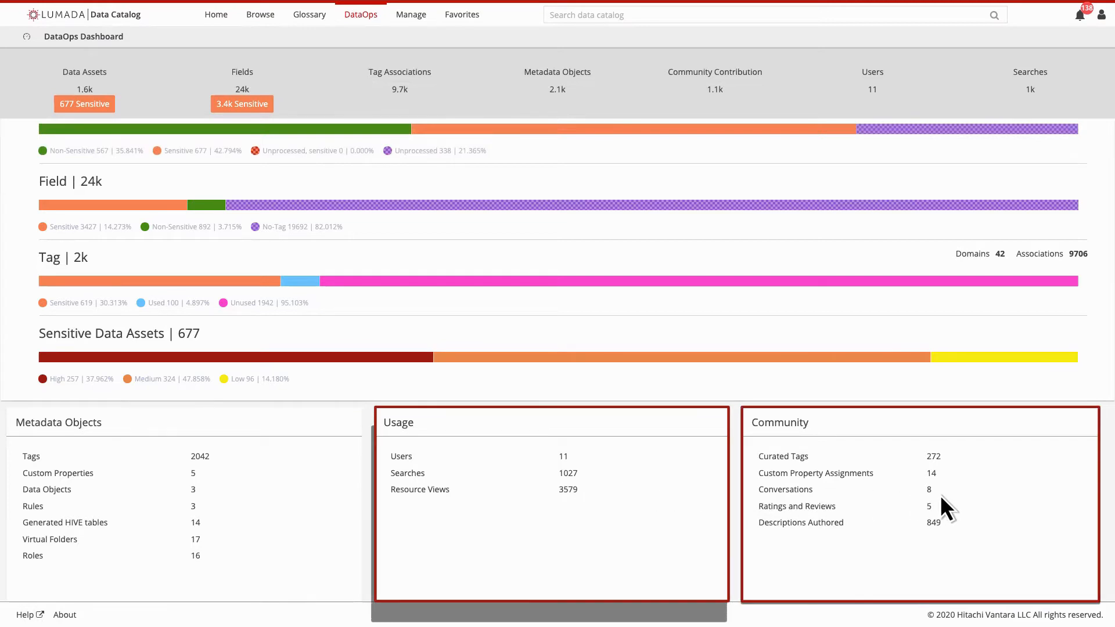
{"action": "left_click", "coordinate": [309, 14]}
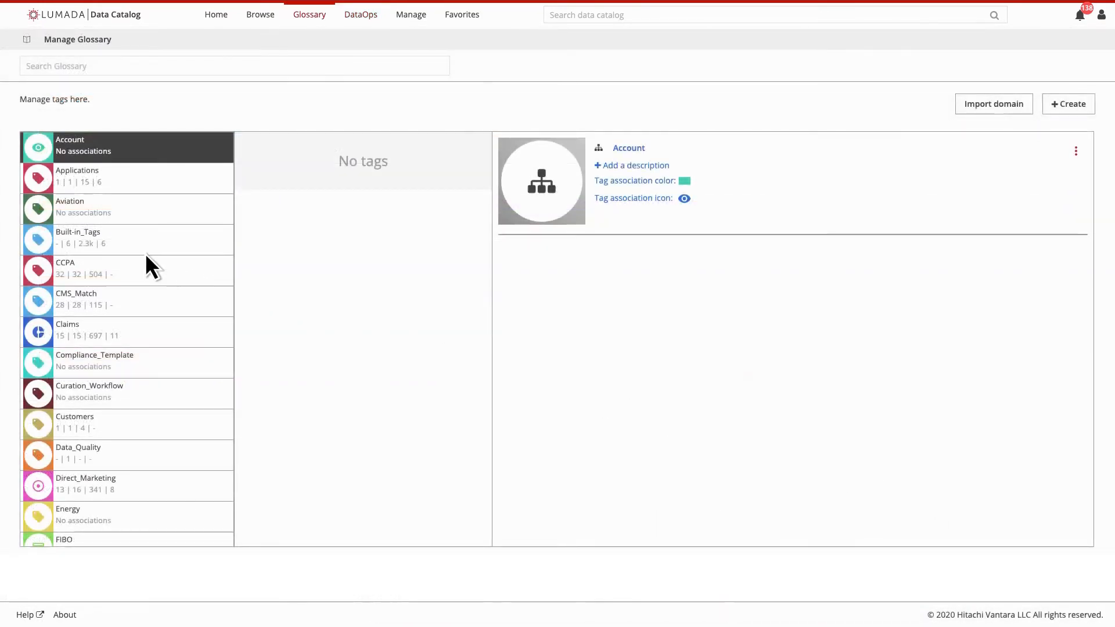
Browse the Built-in_Tags domain's tags, leading to Campaign_5Ids.csv's lineage graph
{"action": "left_click", "coordinate": [107, 237]}
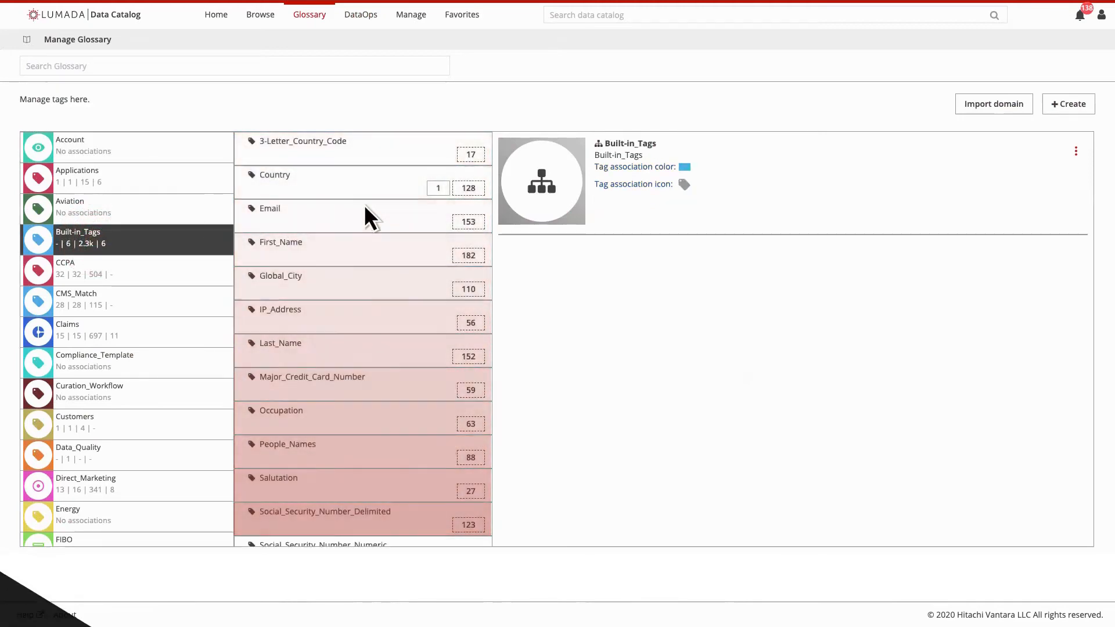
{"action": "left_click", "coordinate": [467, 188]}
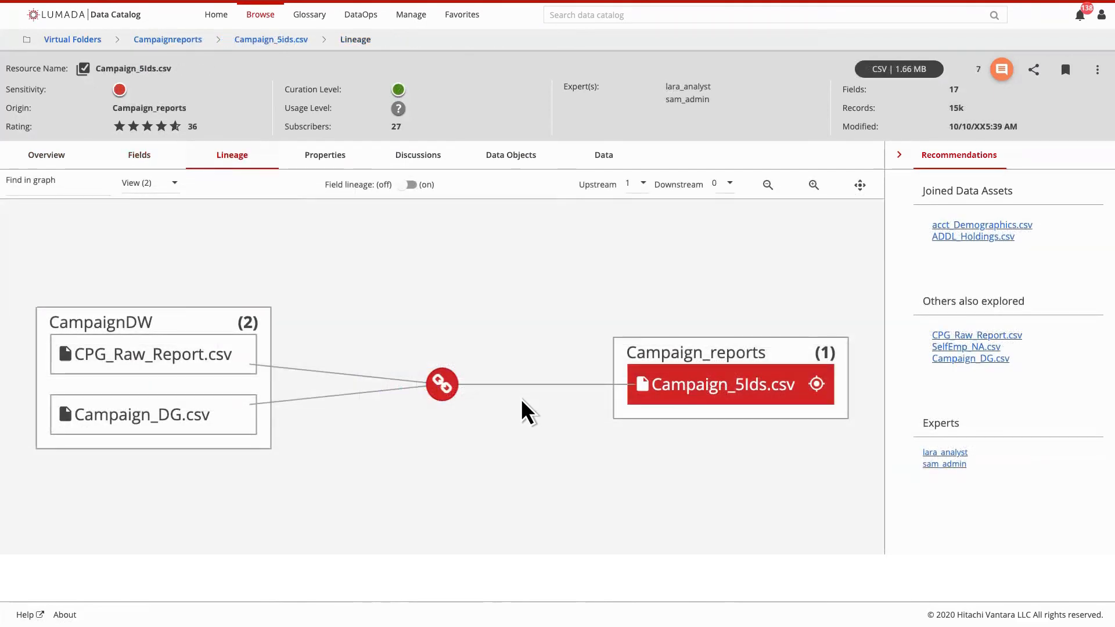
Set Upstream to 3, inspect the Campaign_DG.csv node's details, and visit that resource
{"action": "left_click", "coordinate": [628, 185]}
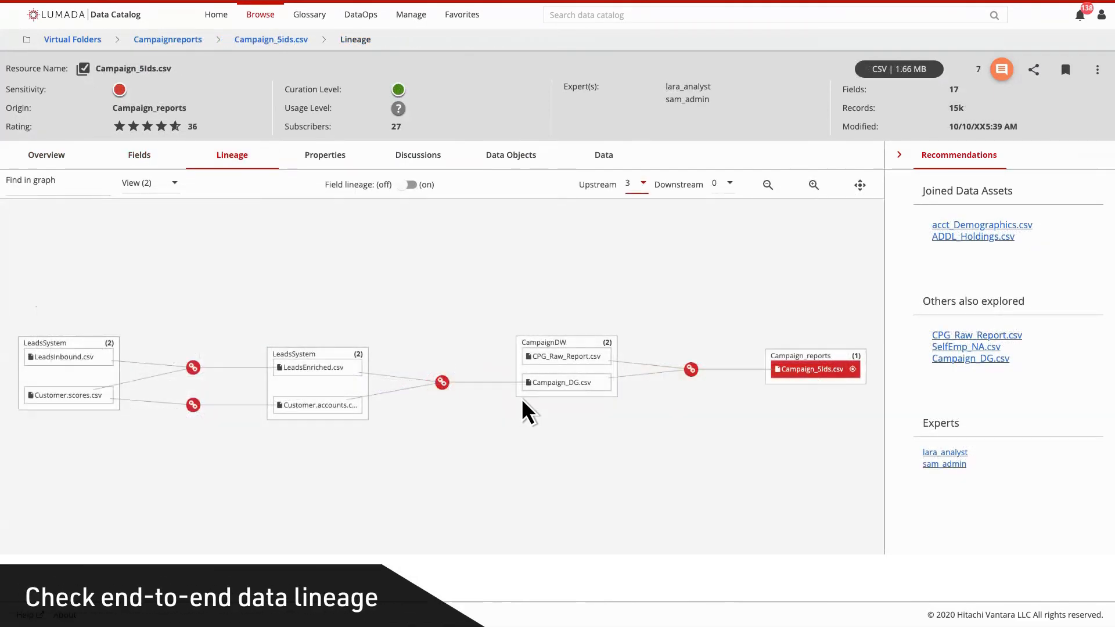
{"action": "left_click", "coordinate": [565, 382]}
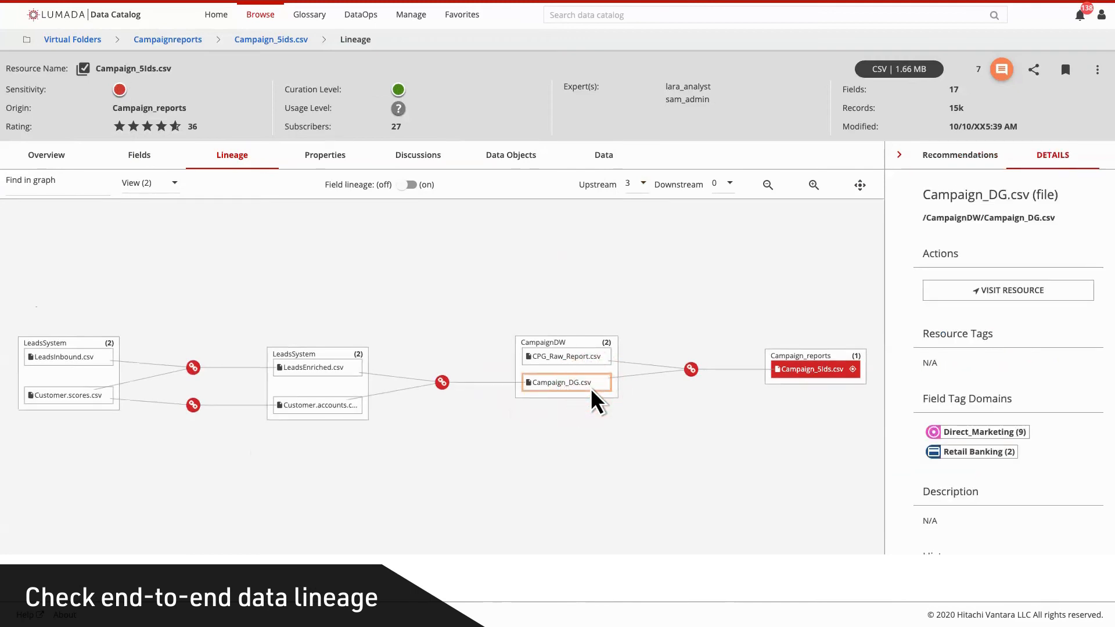
{"action": "left_click", "coordinate": [1008, 291]}
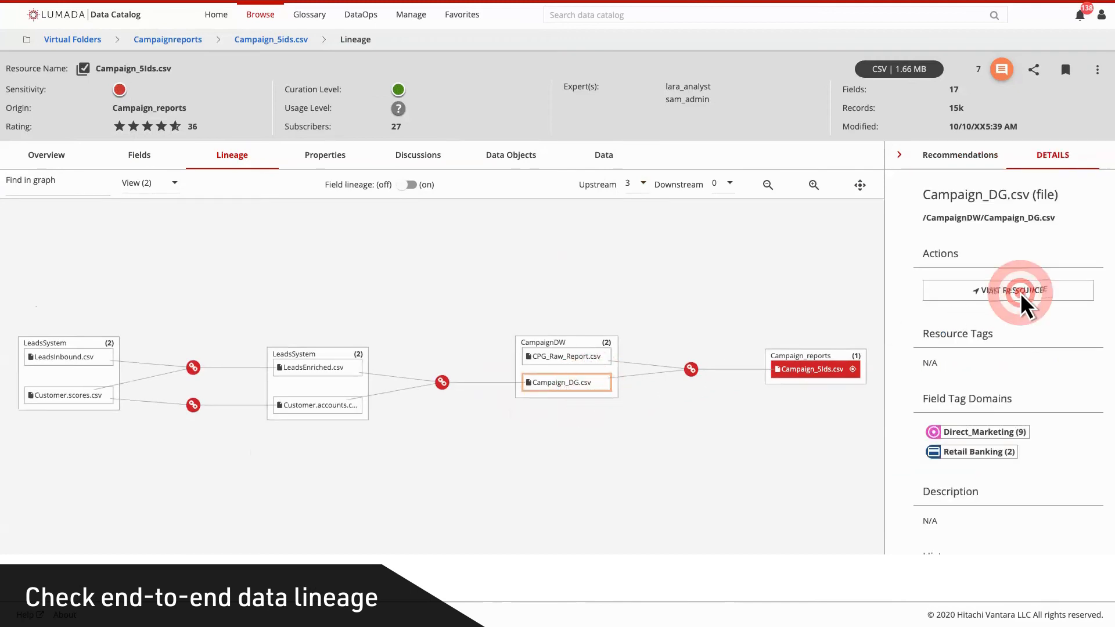